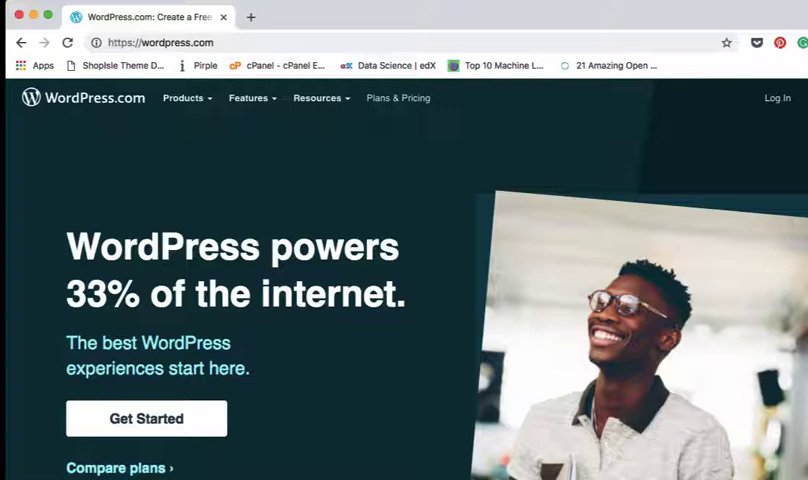
{"action": "mouse_move", "coordinate": [296, 272]}
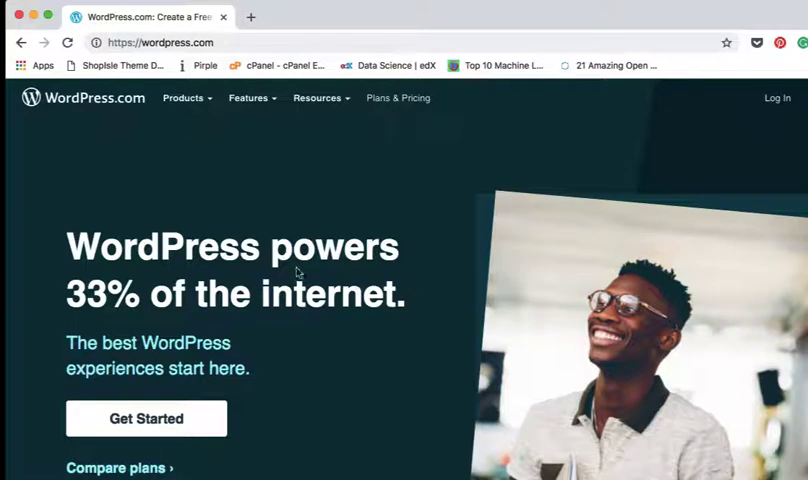